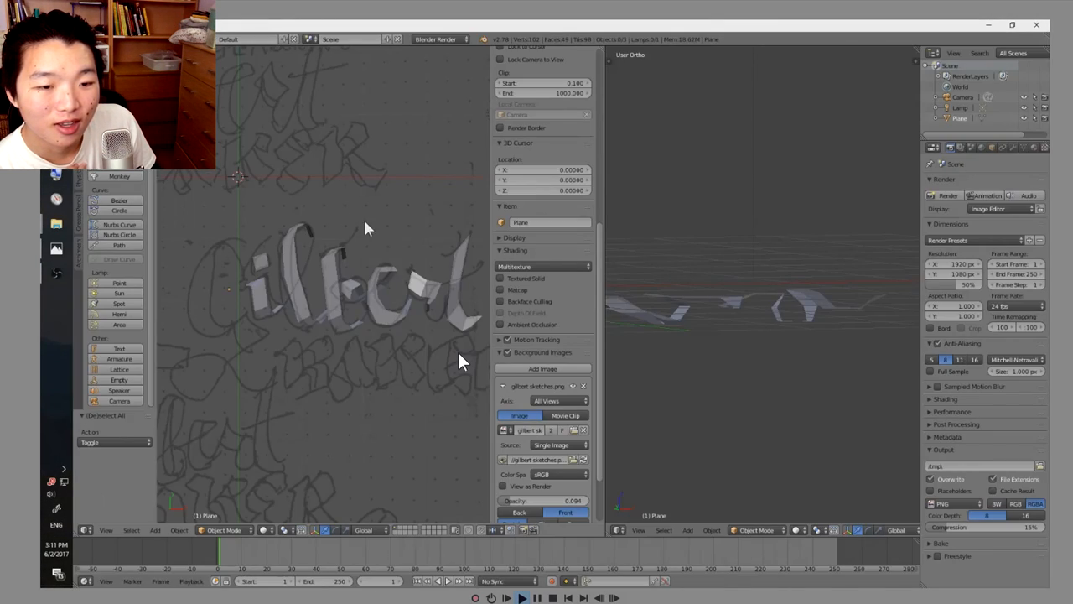
# - Extrude the ribbon plane's edges along the traced letters and begin a second stroke mesh
pyautogui.press('Tab')
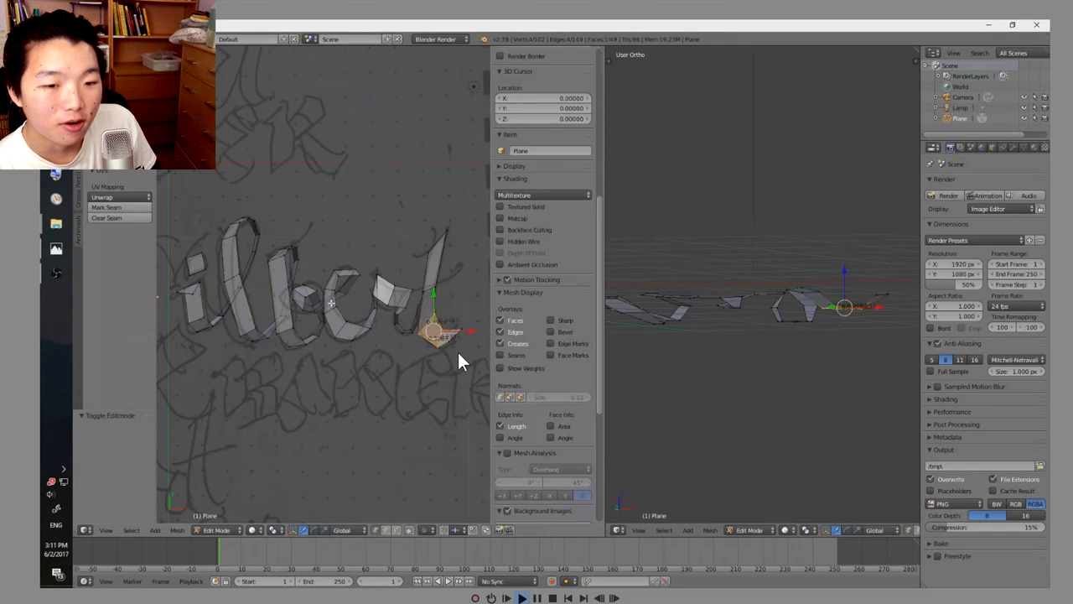
pyautogui.press('a')
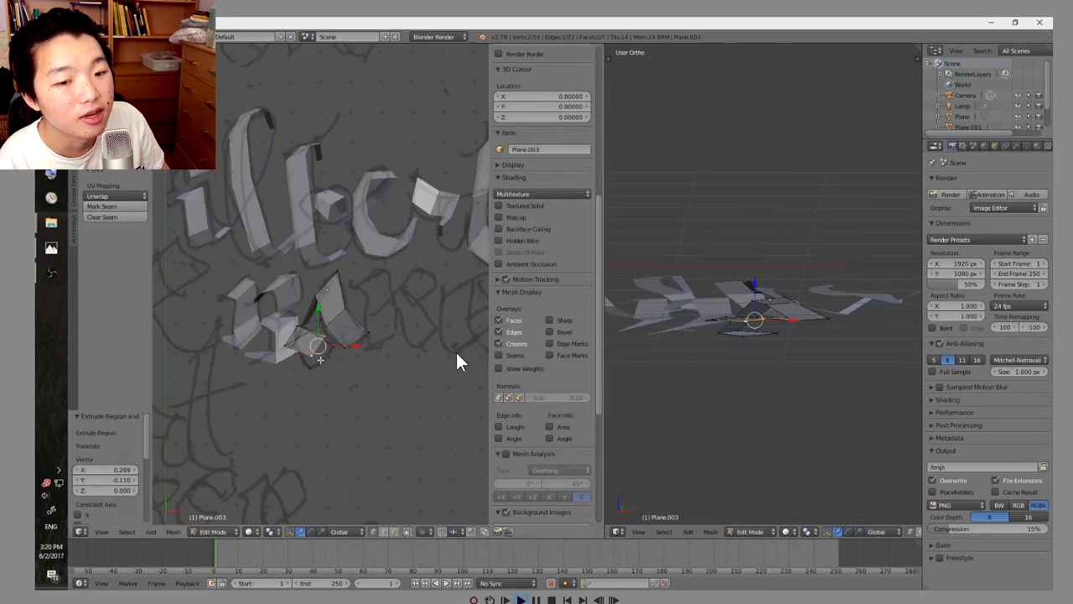
pyautogui.click(220, 530)
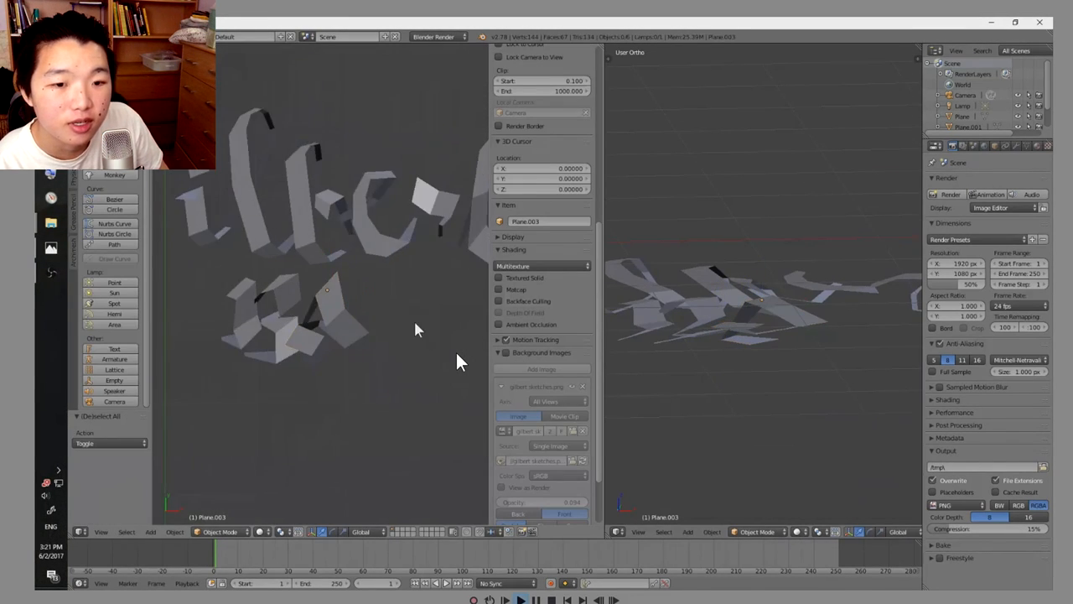
# - Leave Edit Mode on the ribbon lettering, ready to arrange the Graph Editor and front view
pyautogui.press('Tab')
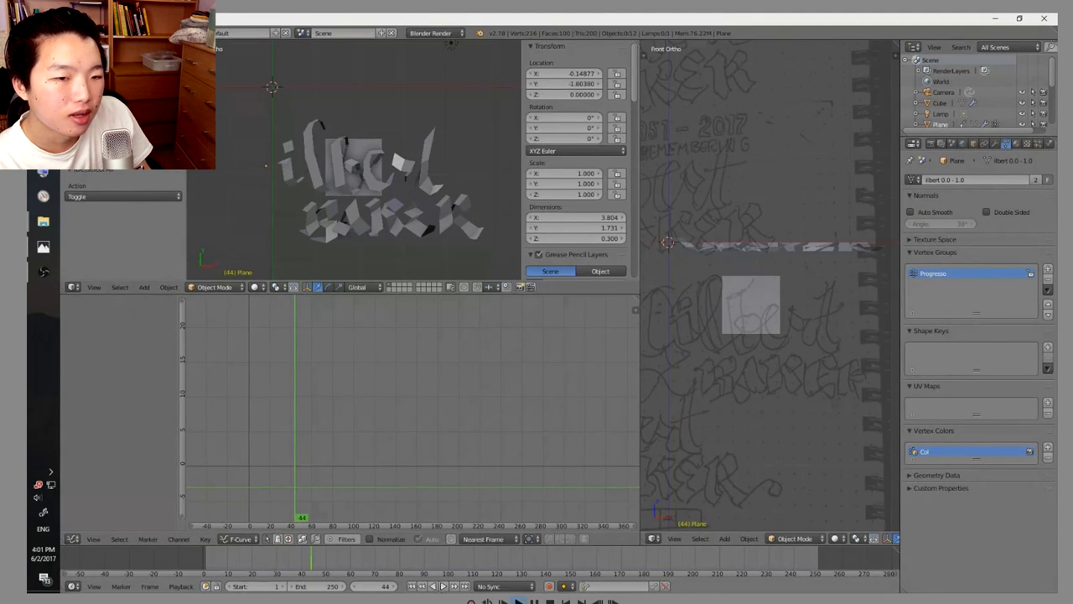
# - Keyframe the cloth Mix Stiffness of the ribbon lettering as a ramp between two frames
pyautogui.click(504, 600)
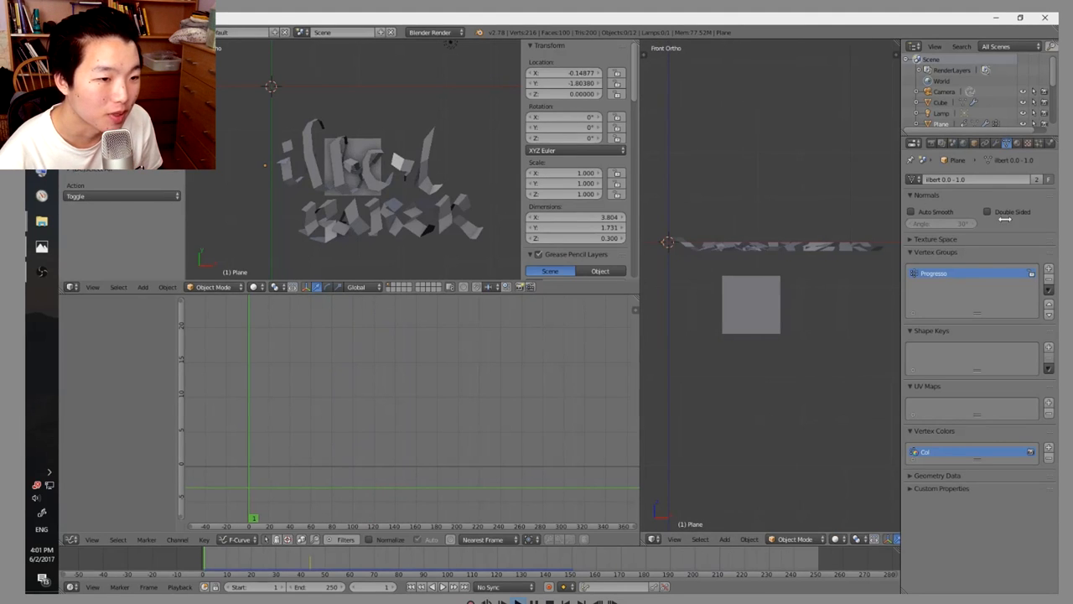
pyautogui.moveTo(617, 291)
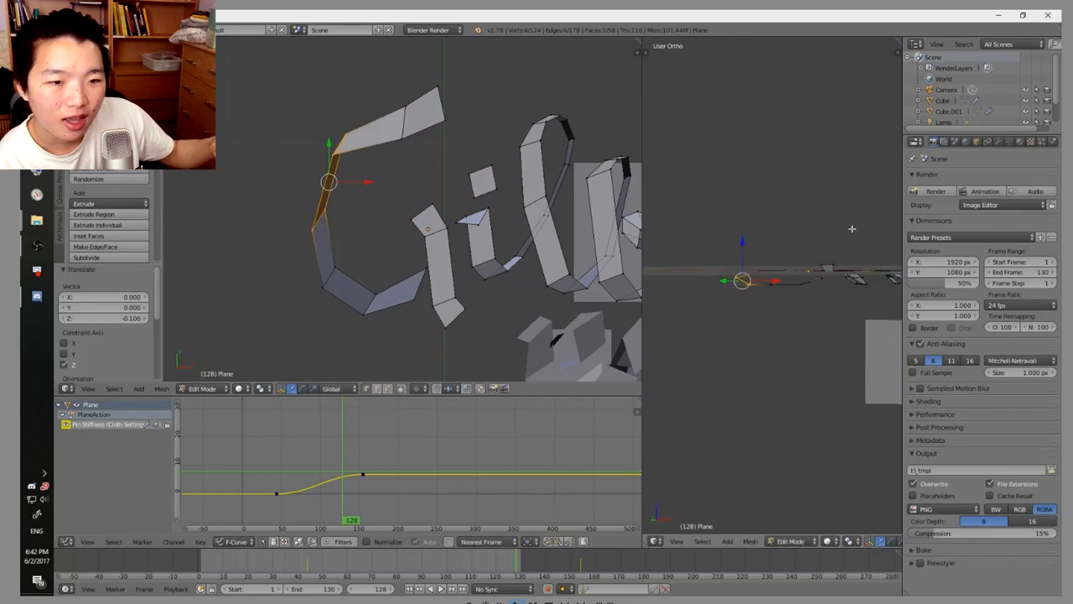
pyautogui.press('Tab')
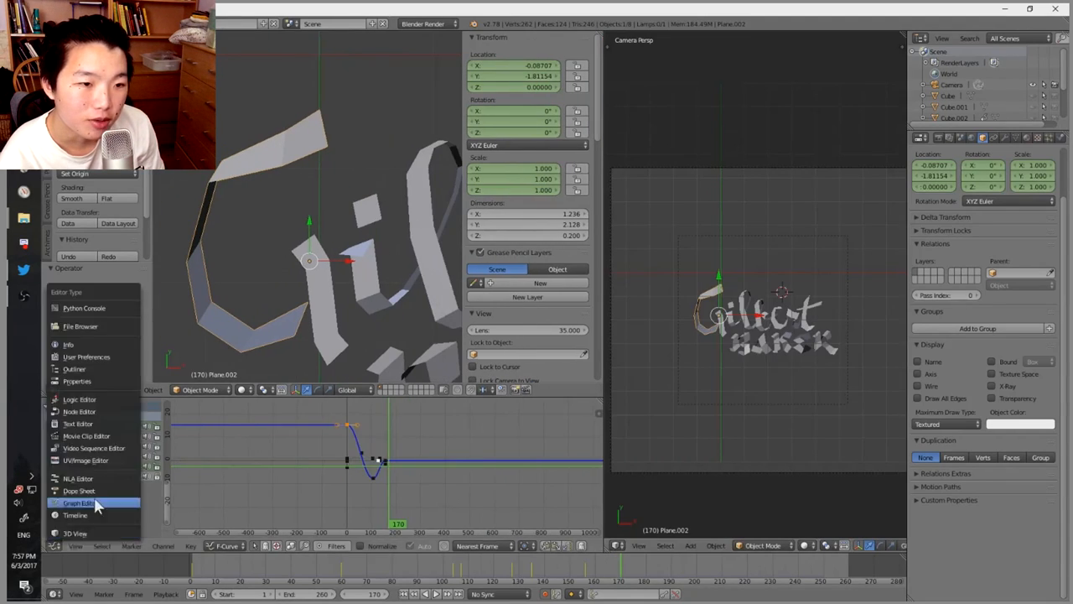
# - Keyframe the plane's location and Pinning Stiffness and review the curves in the Graph Editor
pyautogui.click(80, 490)
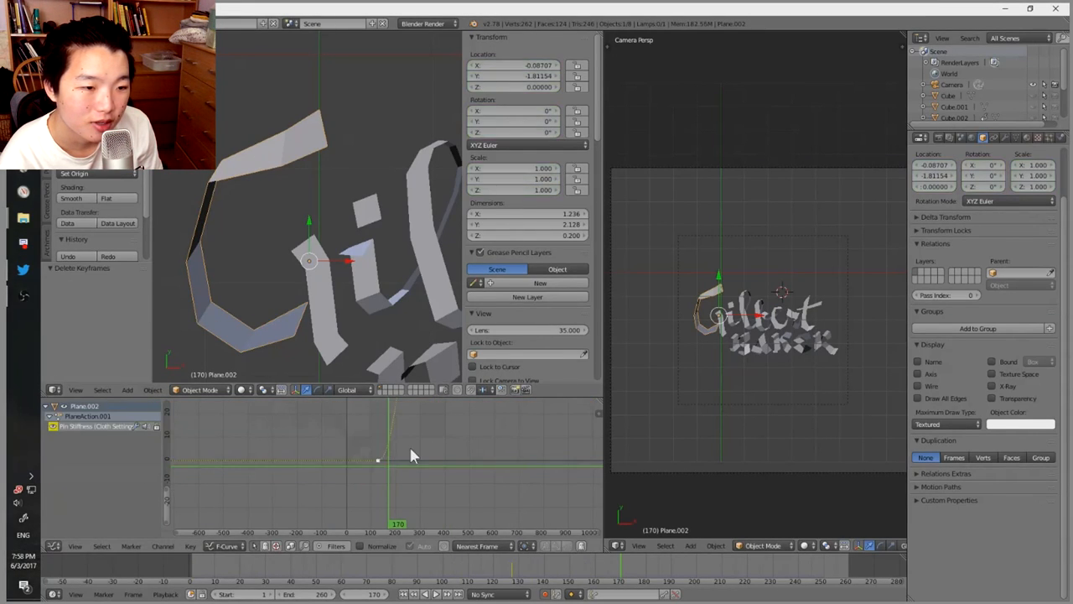
pyautogui.click(430, 594)
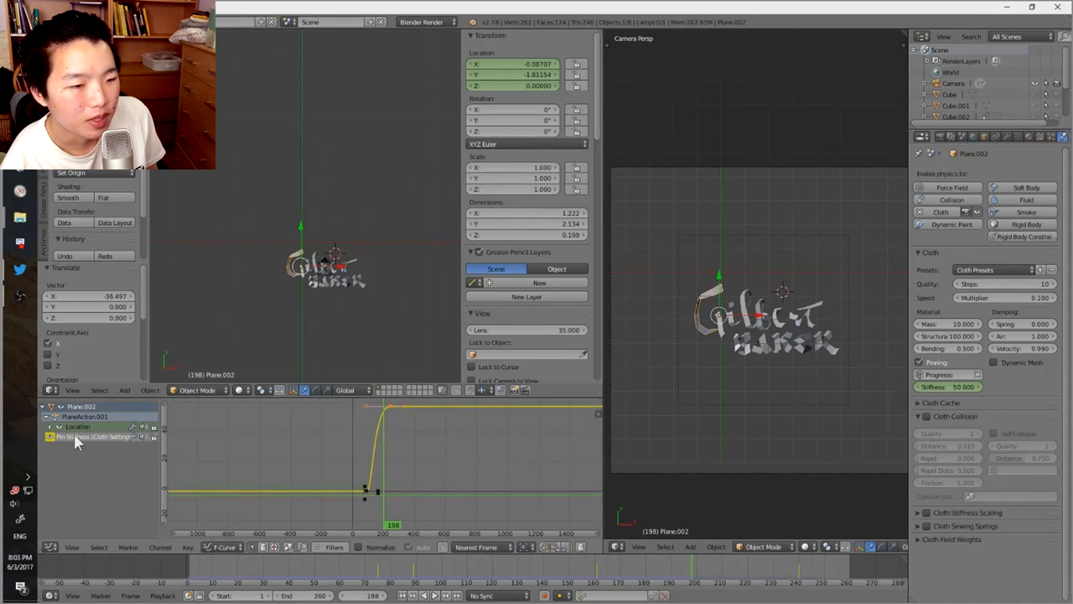
pyautogui.click(433, 596)
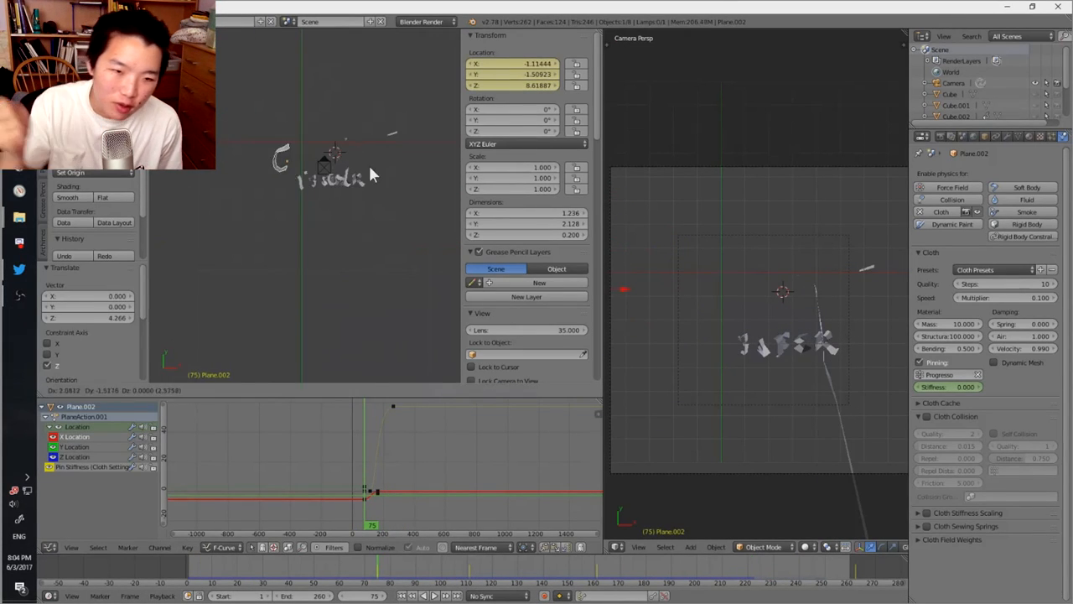
# - Play back the cloth lettering animation, then move on to editing the umbrella model
pyautogui.click(433, 595)
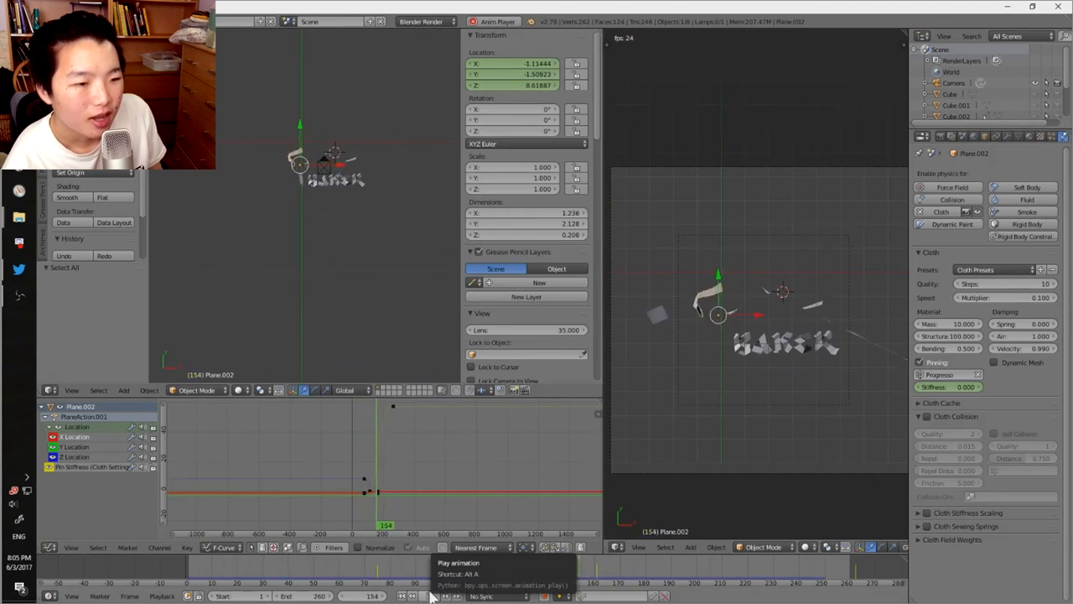
pyautogui.click(401, 596)
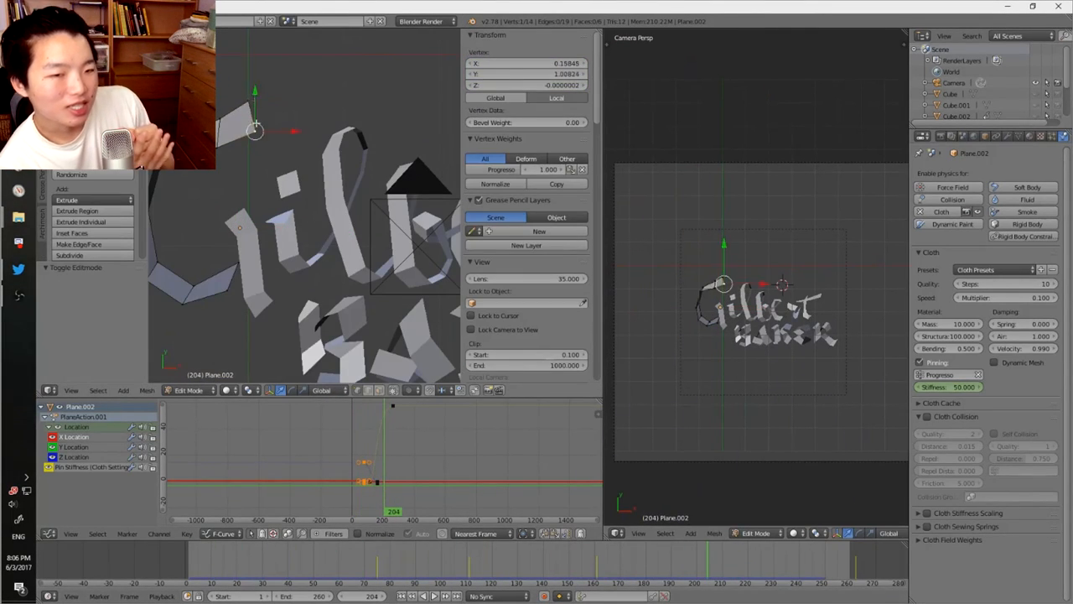
pyautogui.click(436, 597)
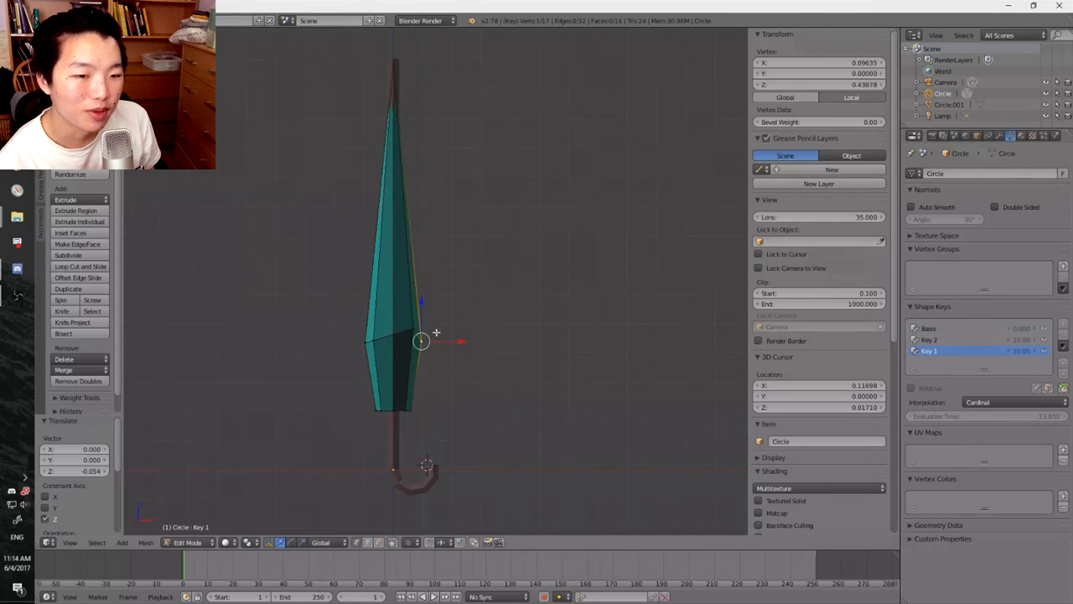
# - Switch to the road letters scene and duplicate the arch-shaped Bezier curve with Shift+D
pyautogui.click(929, 339)
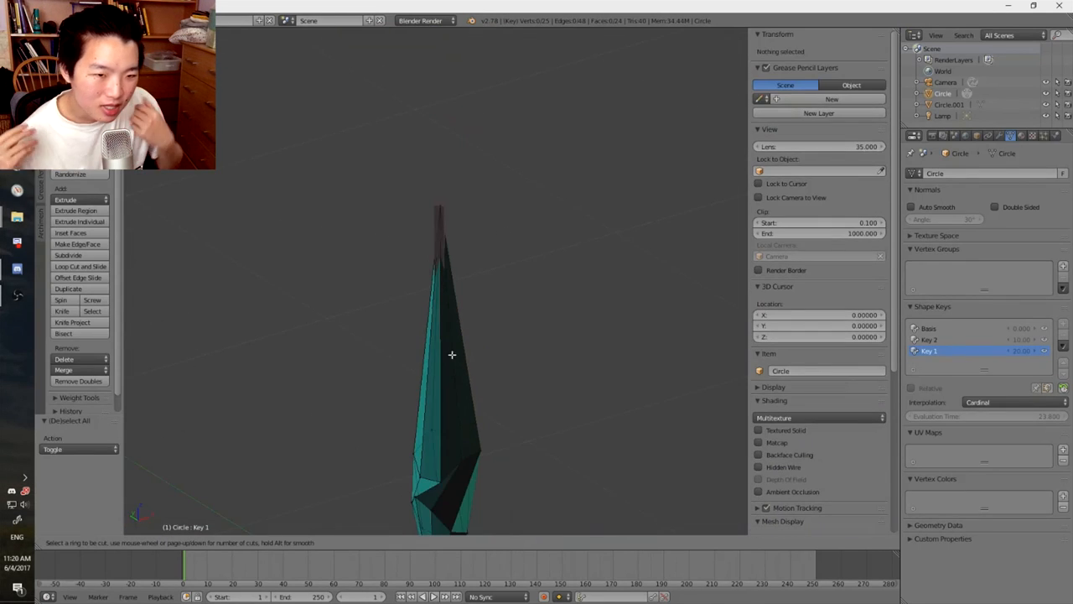
pyautogui.press('Tab')
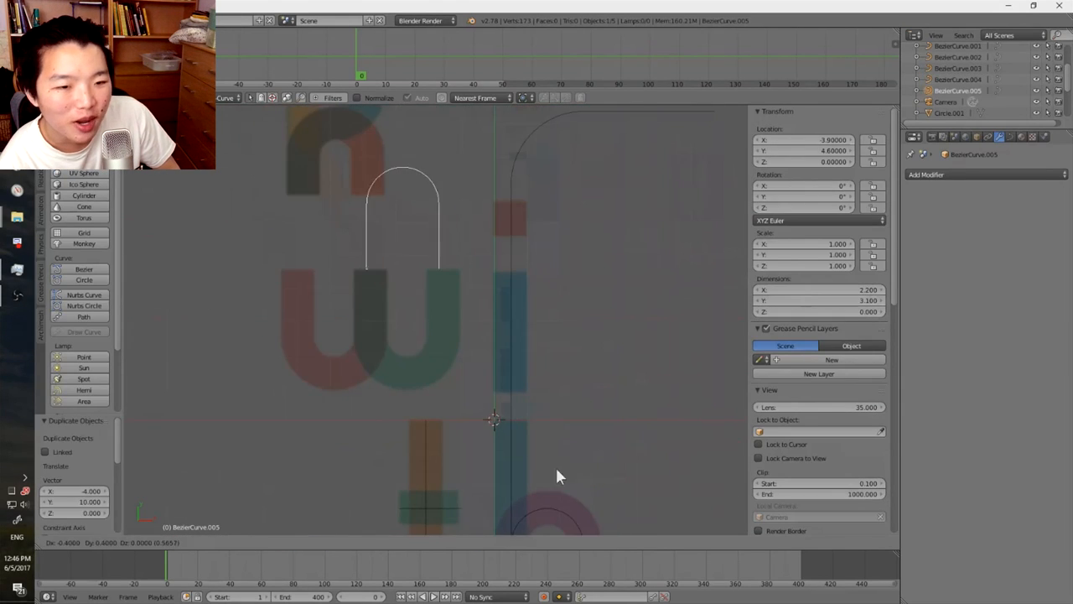
# - Add the letter layout image as the camera's background reference for tracing the road curves
pyautogui.press('Tab')
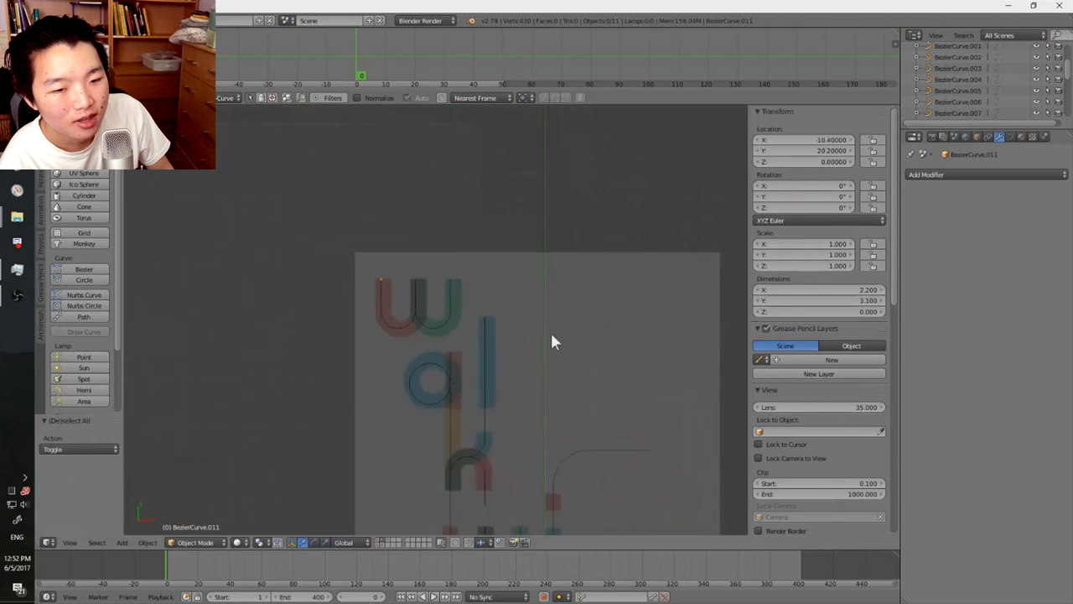
pyautogui.press('Tab')
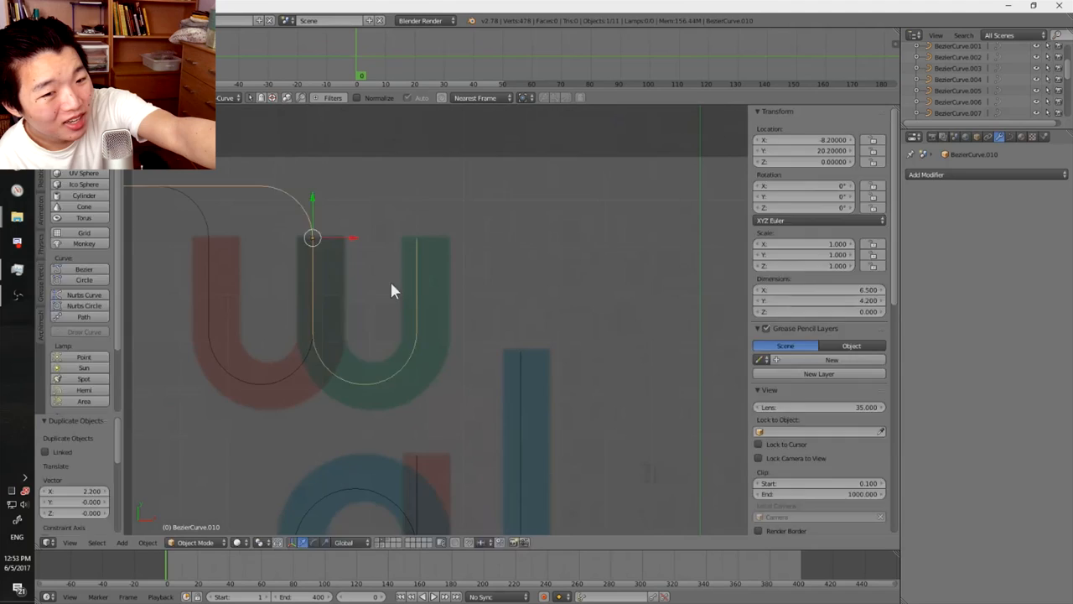
pyautogui.press('Tab')
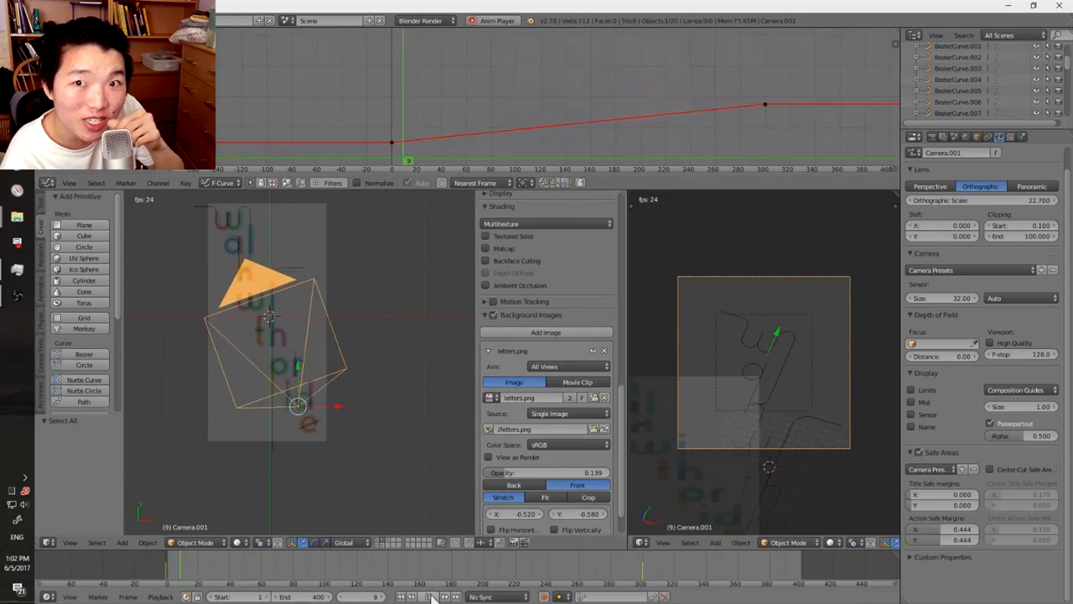
pyautogui.click(158, 182)
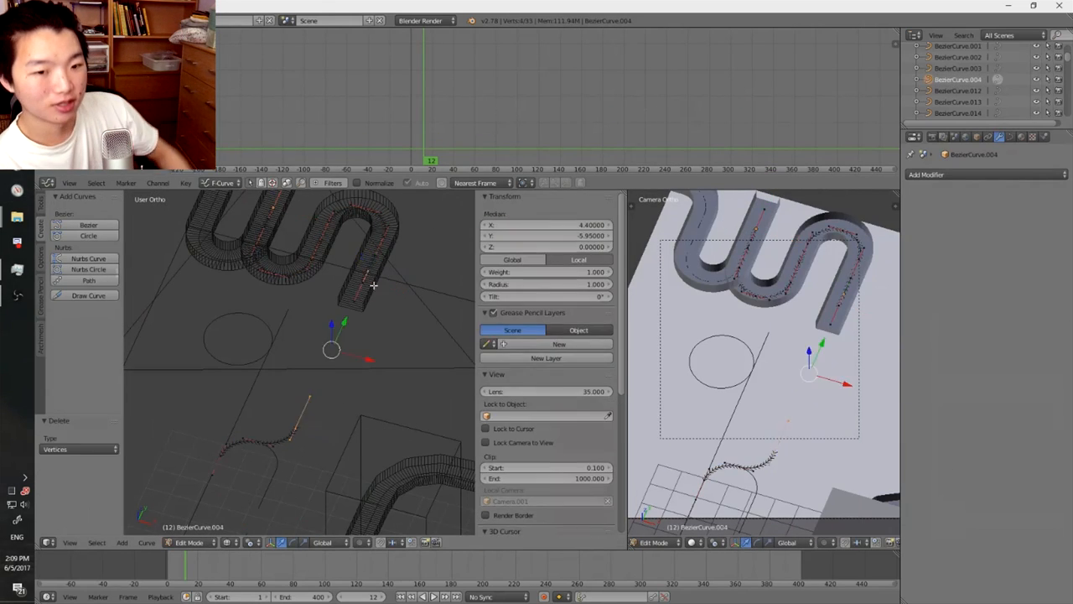
# - Shape the Bezier road curve into a winding S with the bevel road profile
pyautogui.press('Tab')
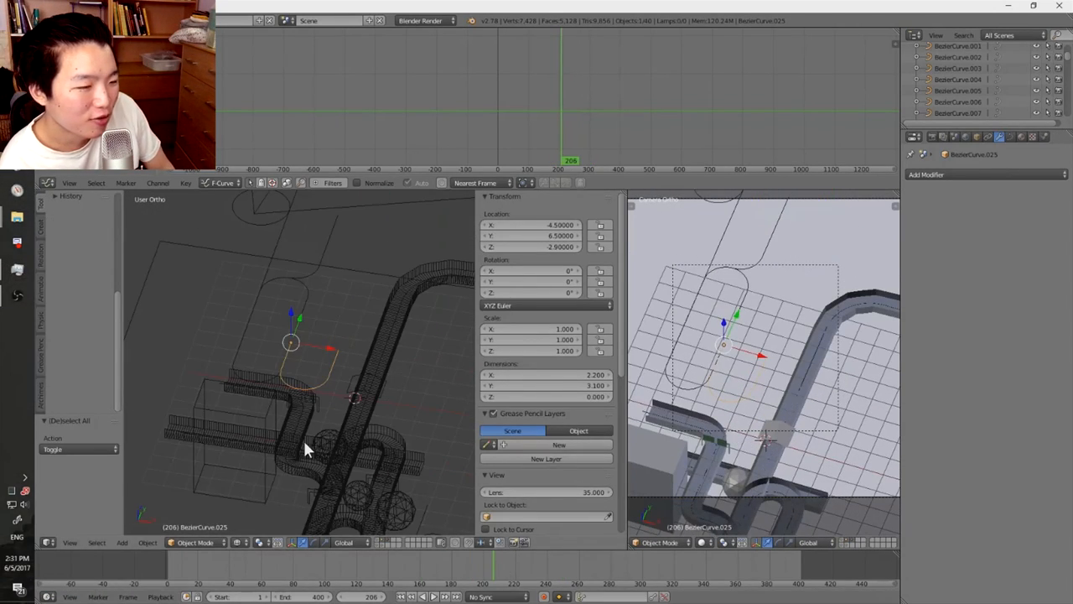
# - View the road network from the top while adding looping bends, road levels and spheres
pyautogui.press('KP_7')
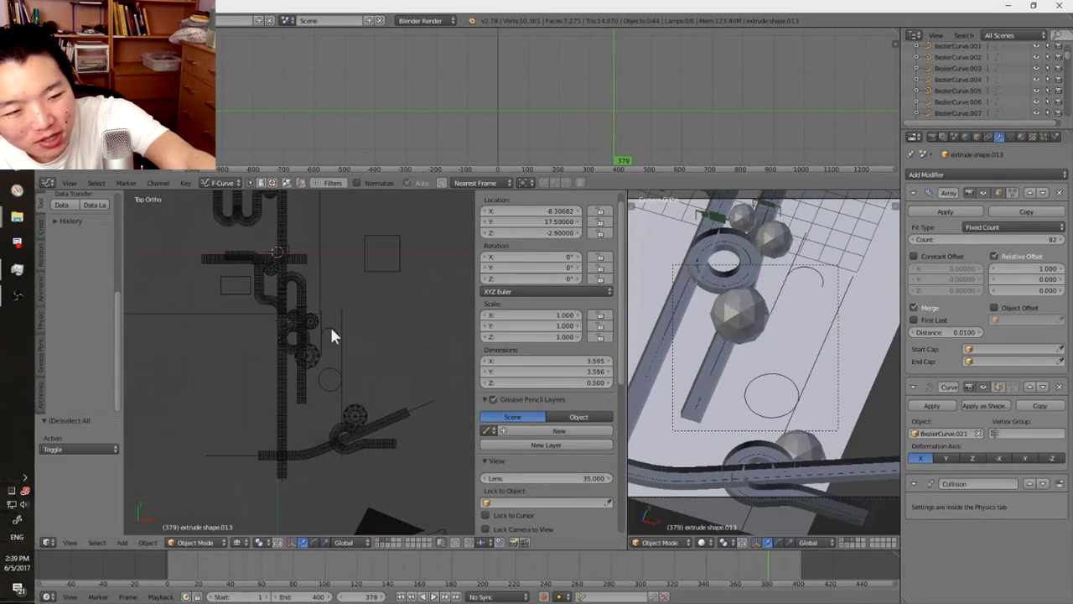
# - Add an extruded cube building among the roads, reshape a bend, and list the open windows with Alt+Tab
pyautogui.click(299, 356)
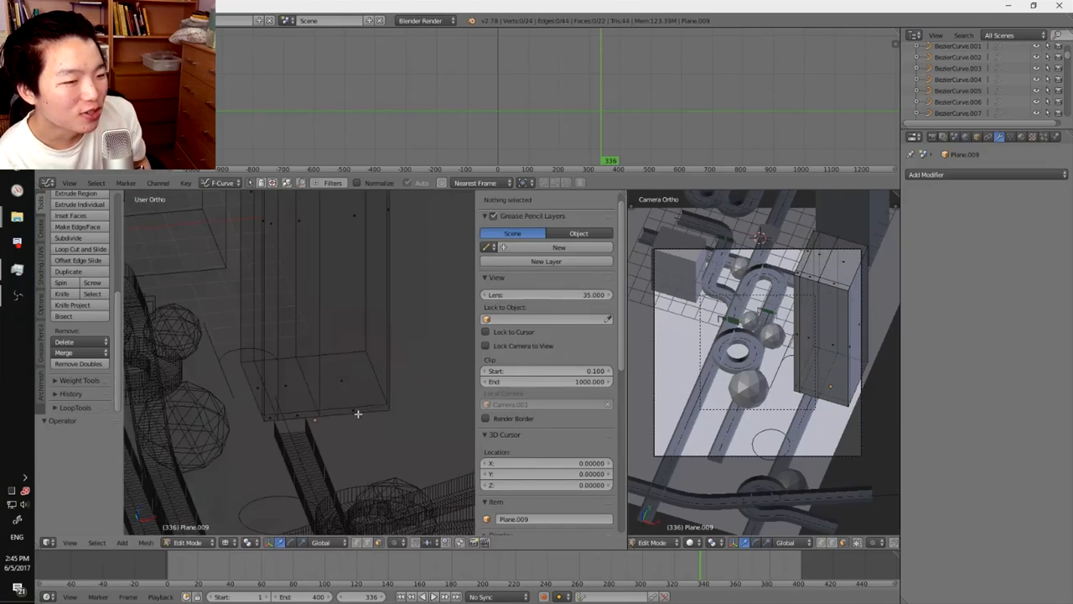
pyautogui.click(403, 402)
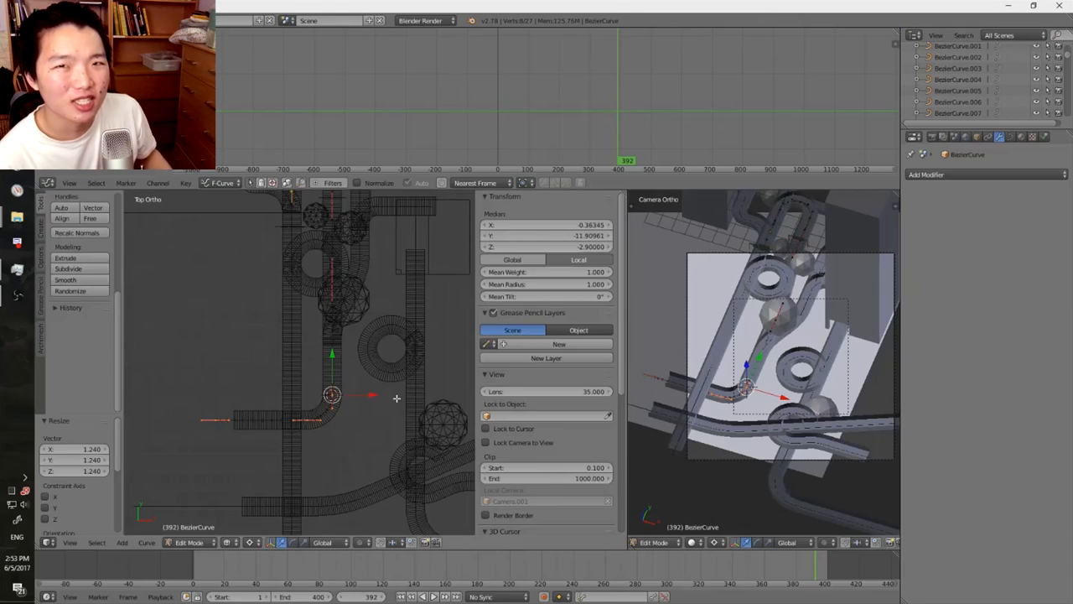
pyautogui.press('alt+tab')
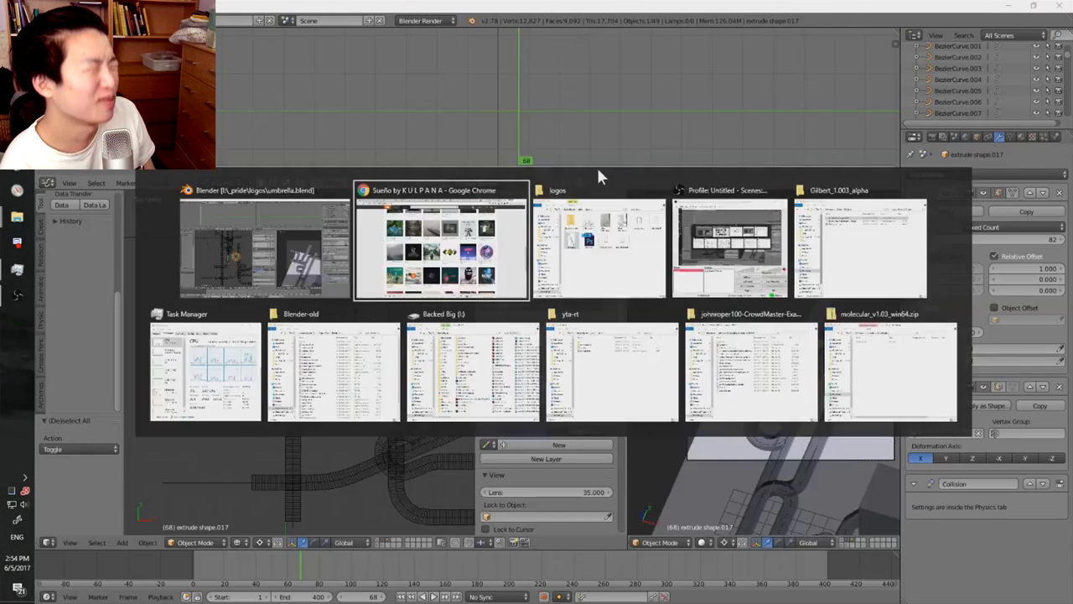